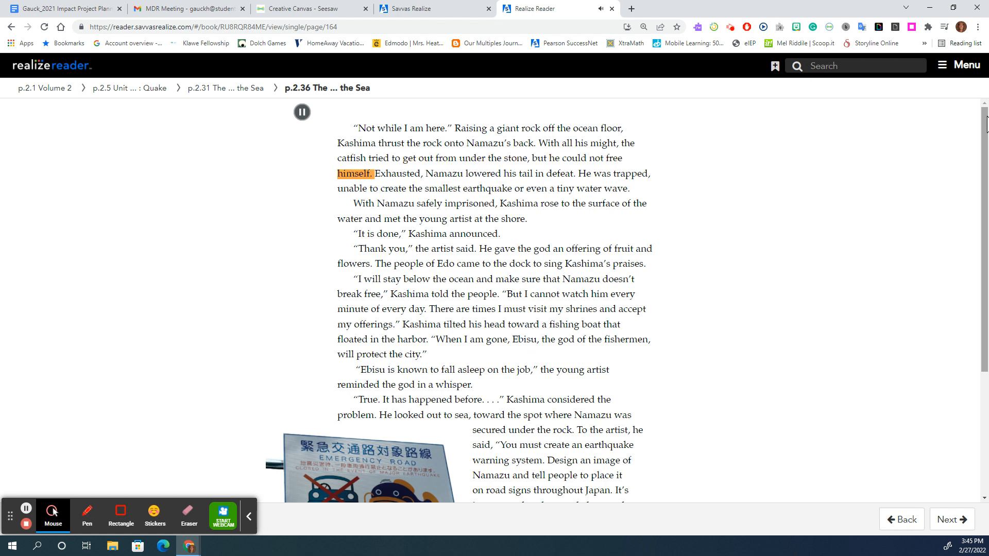
# - Let Read Aloud play until the highlight reaches the artist thanking Kashima
pyautogui.click(444, 174)
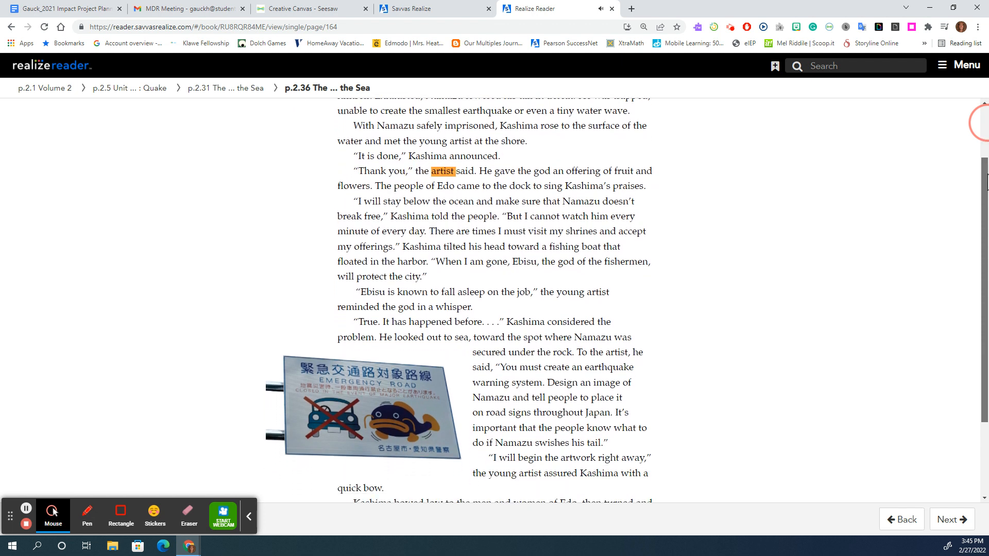
# - Scroll down to follow the highlight to Kashima's words about Ebisu, god of fishermen
pyautogui.scroll(-3)
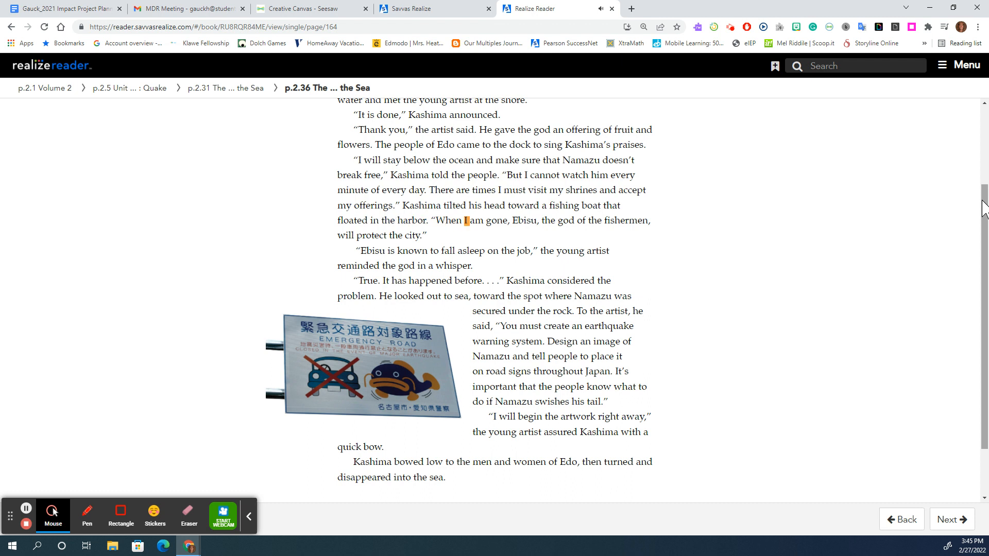
pyautogui.doubleClick(567, 221)
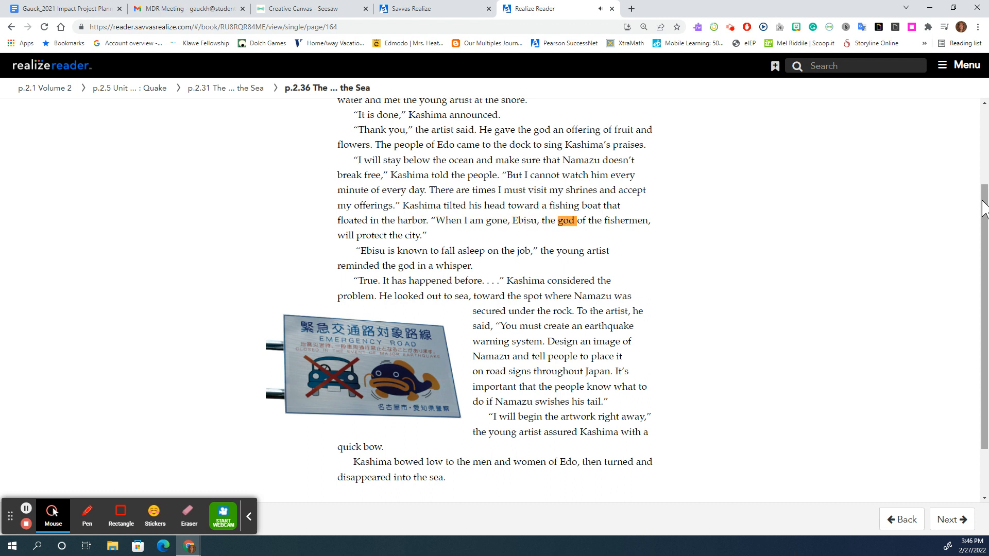